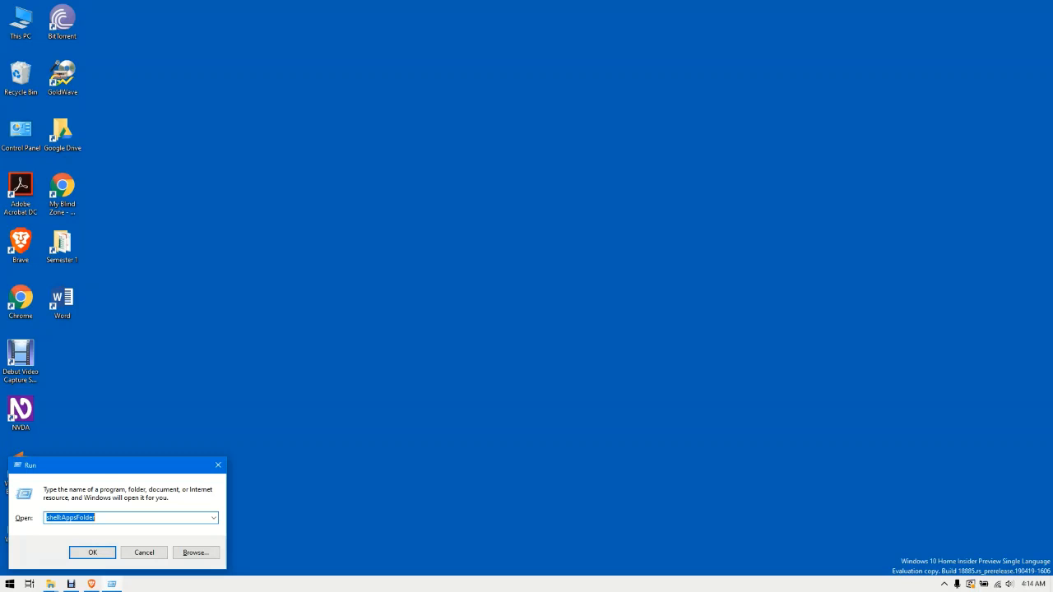
- Run the shell:AppsFolder command to open the hidden Applications folder listing installed apps
text(shell:A)
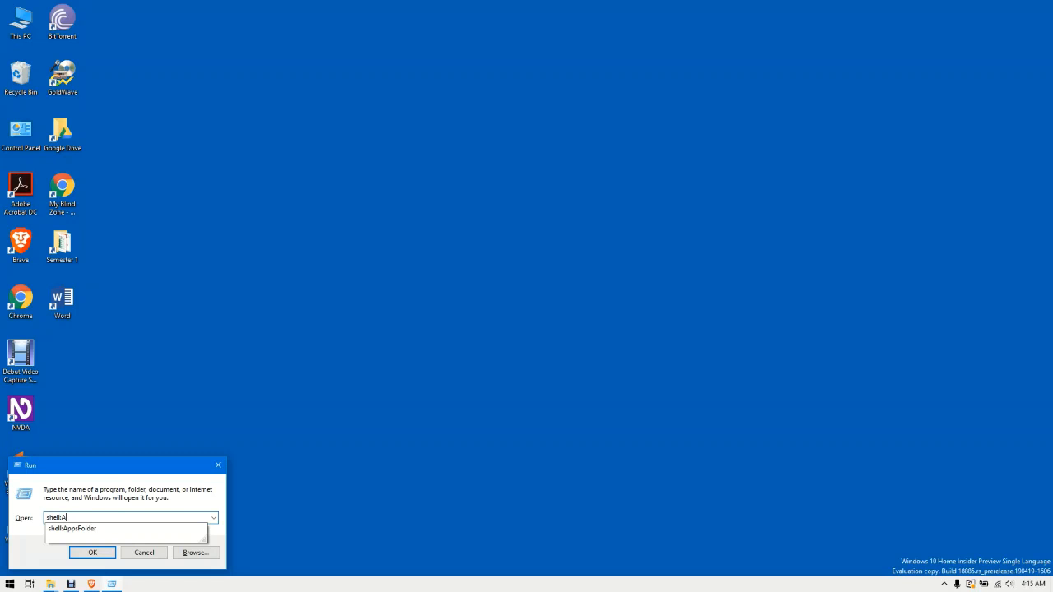
text(ppsFolder)
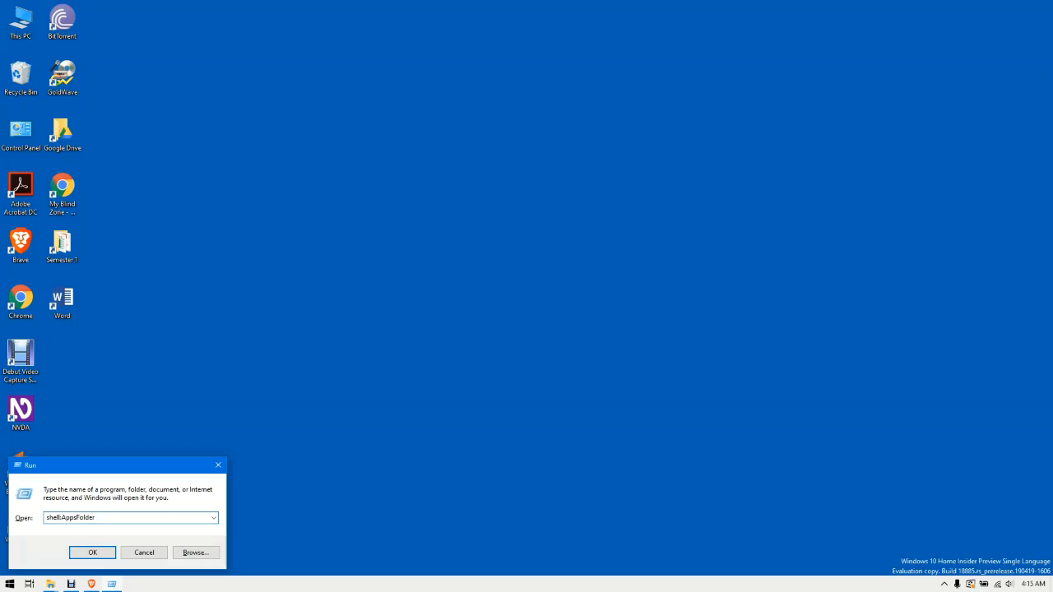
click(92, 553)
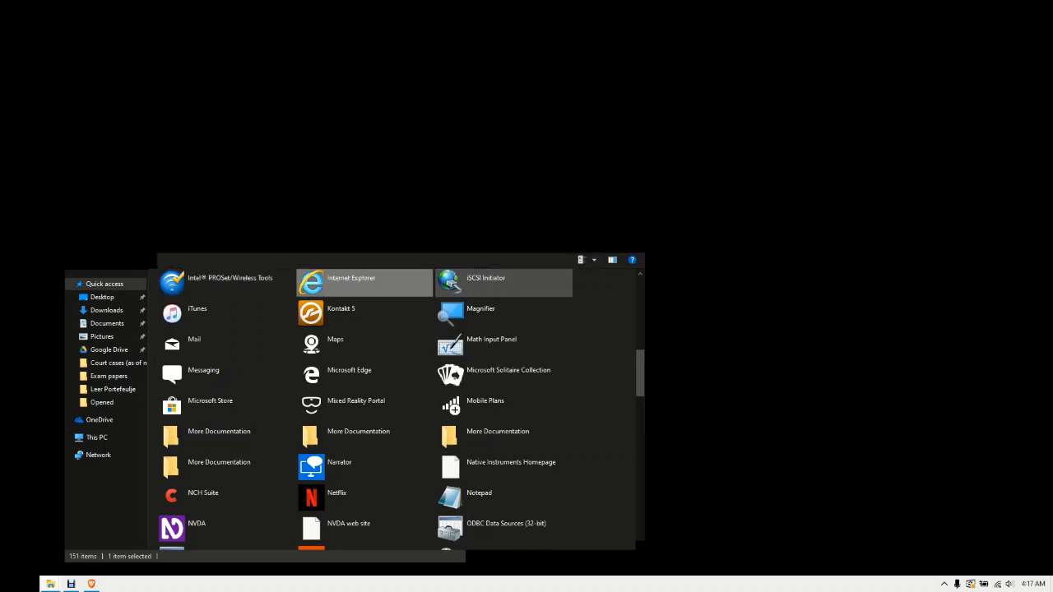
mouse_move(504, 278)
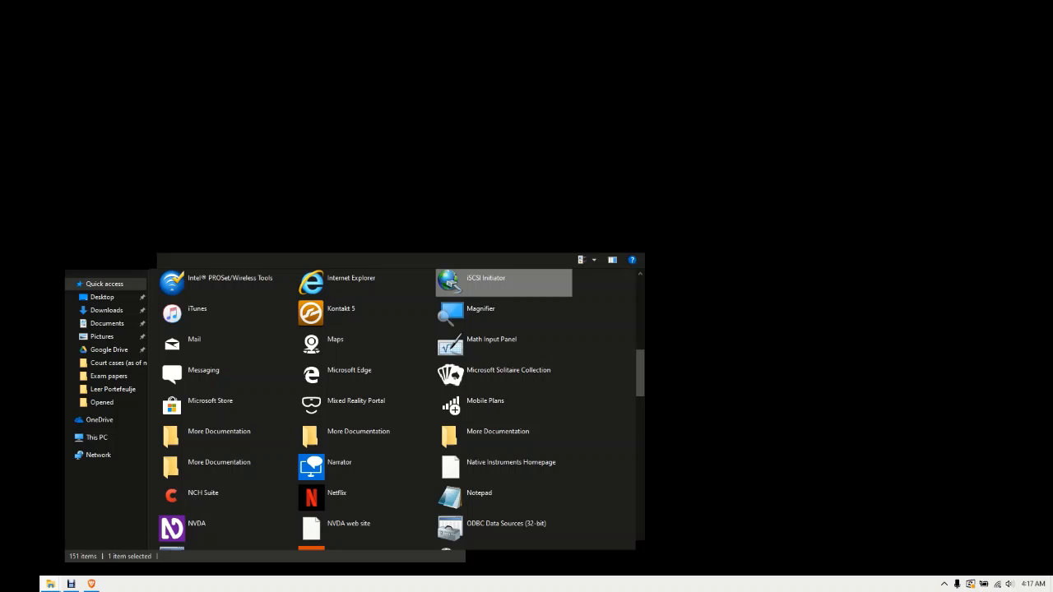
mouse_move(197, 312)
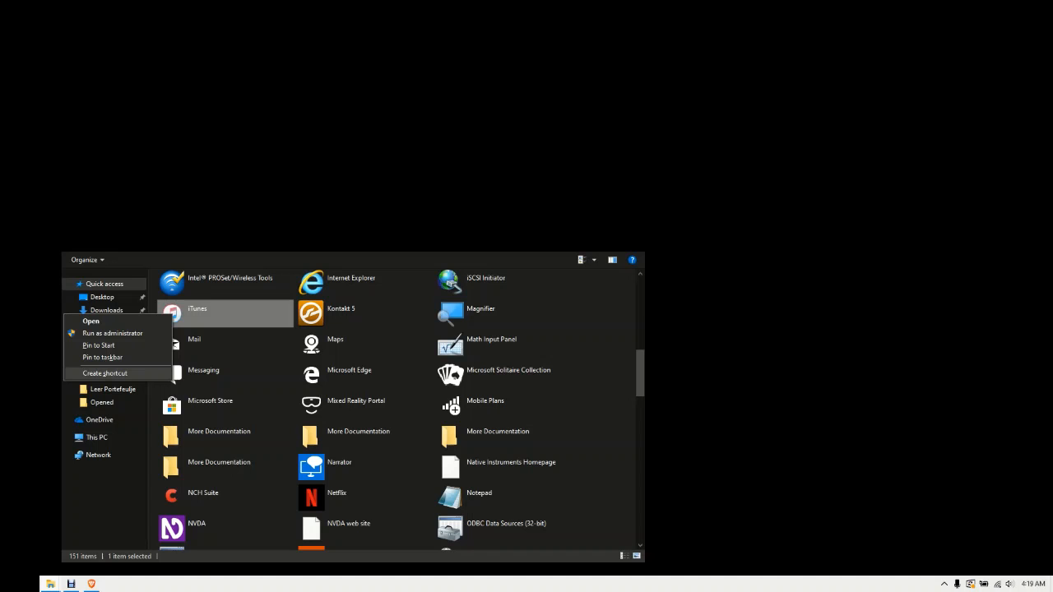
- Create a shortcut for iTunes and accept placing it on the desktop
click(105, 372)
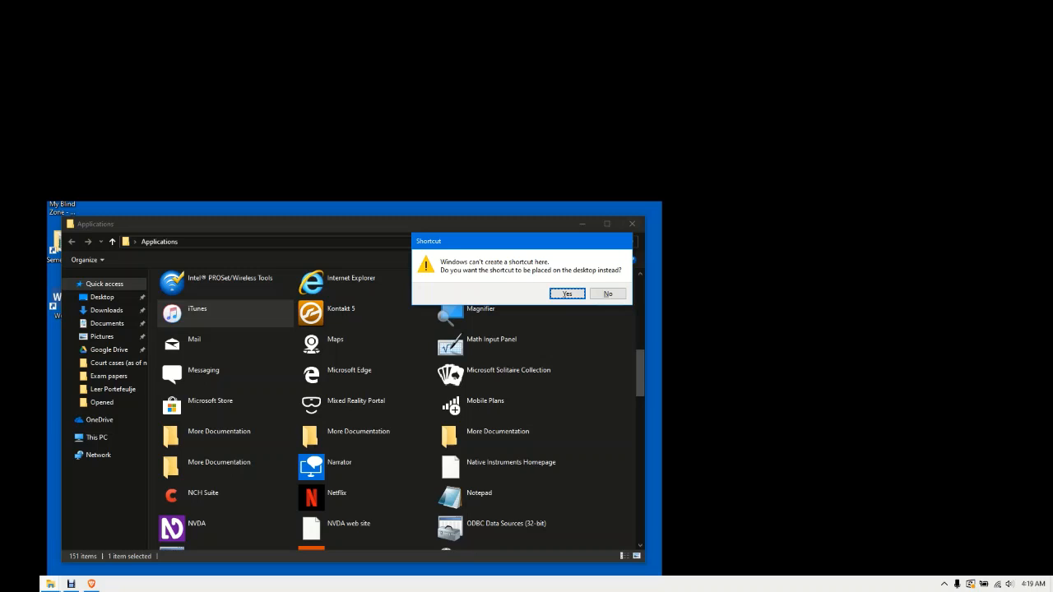
click(566, 293)
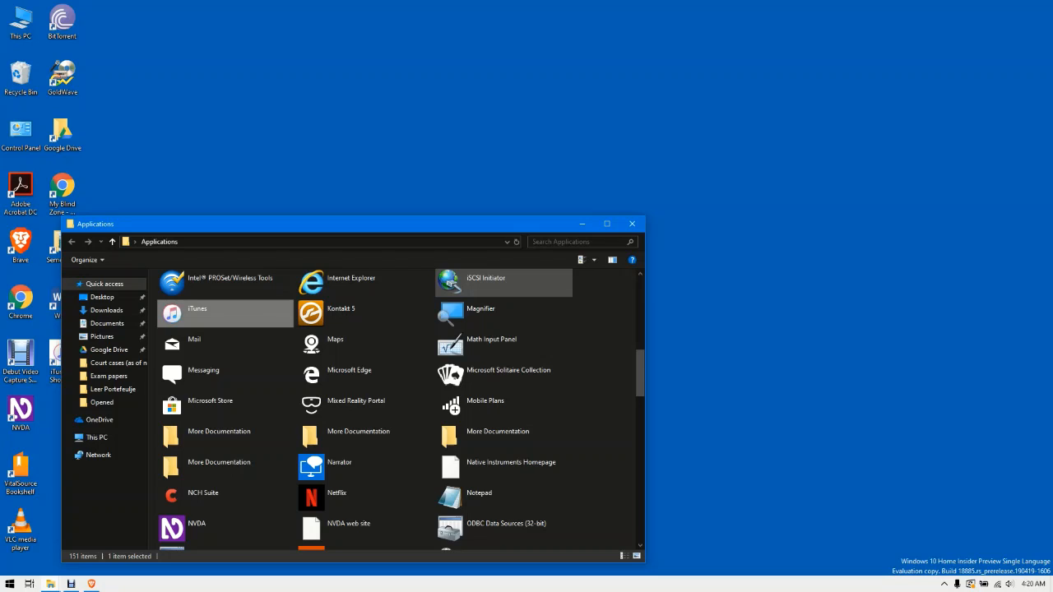
- Close the Applications folder window so the desktop with the iTunes shortcut shows
click(632, 224)
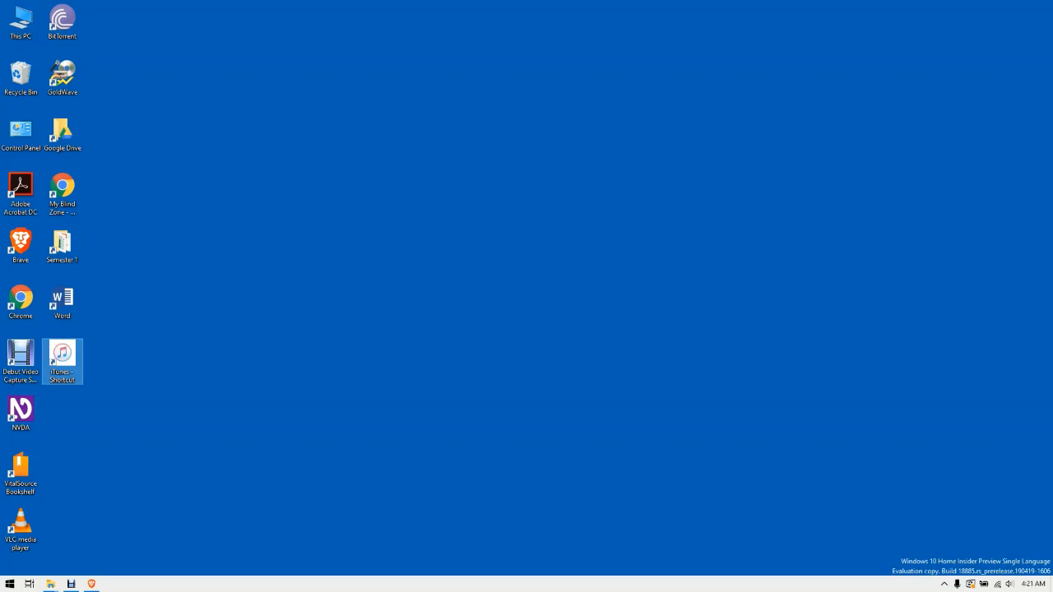
mouse_move(62, 359)
text(iTunes)
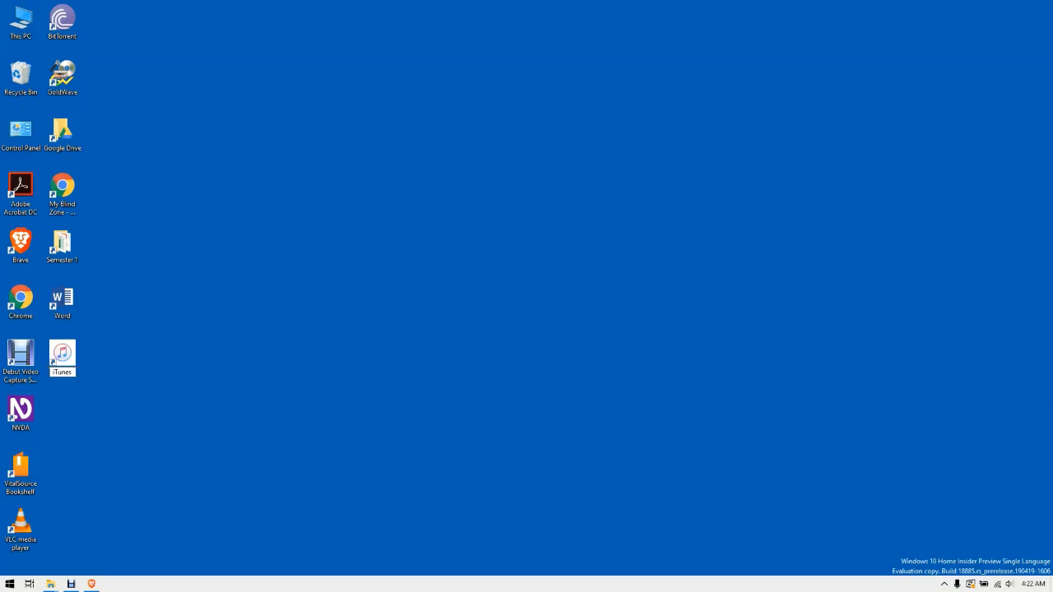
- Confirm the shortcut's new name 'iTunes' by clicking on the desktop
click(63, 354)
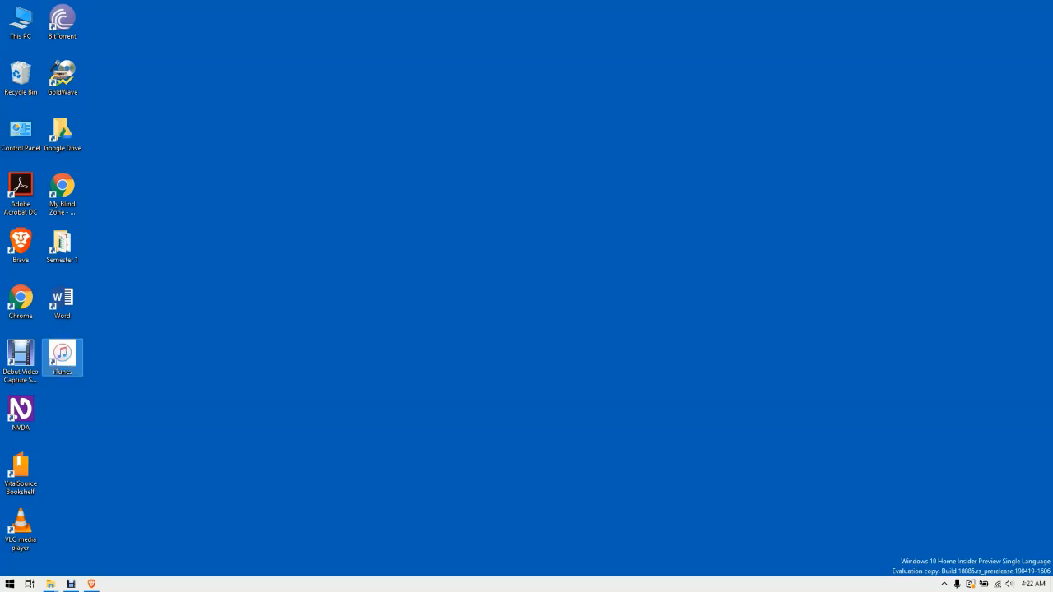